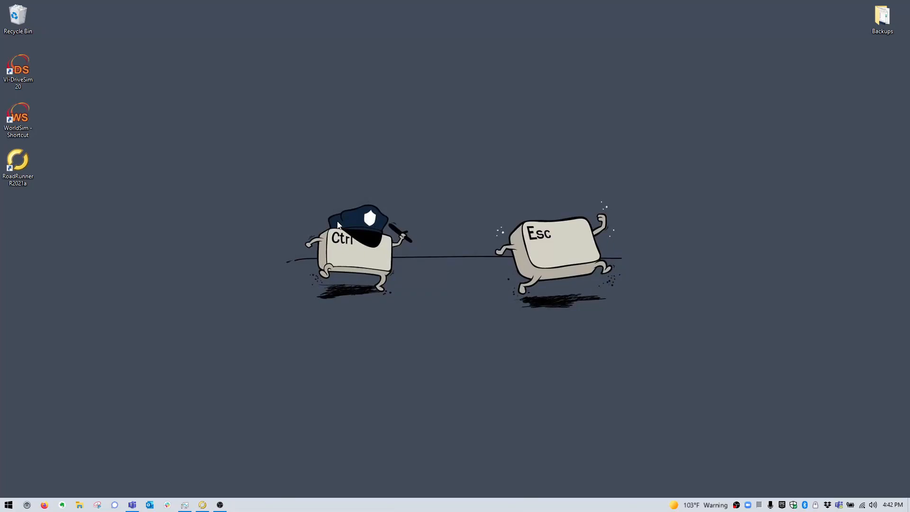
mouse_move(335, 225)
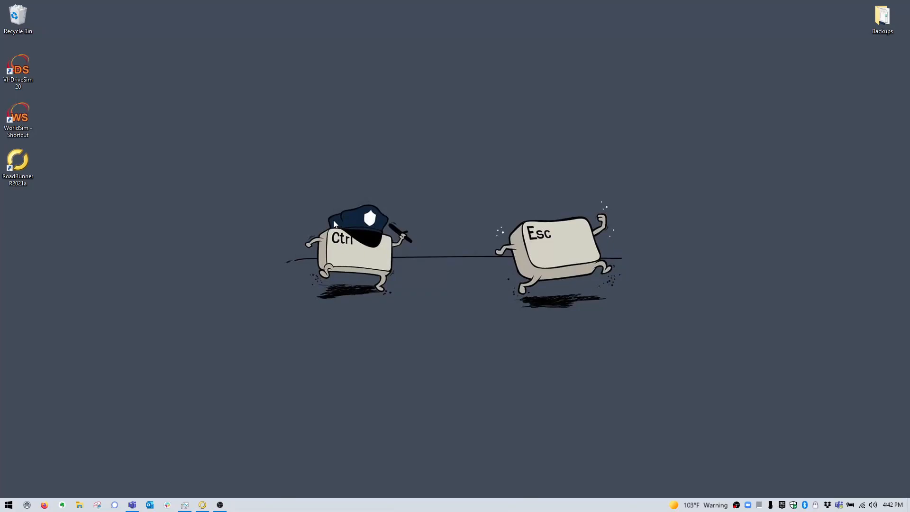
mouse_move(111, 440)
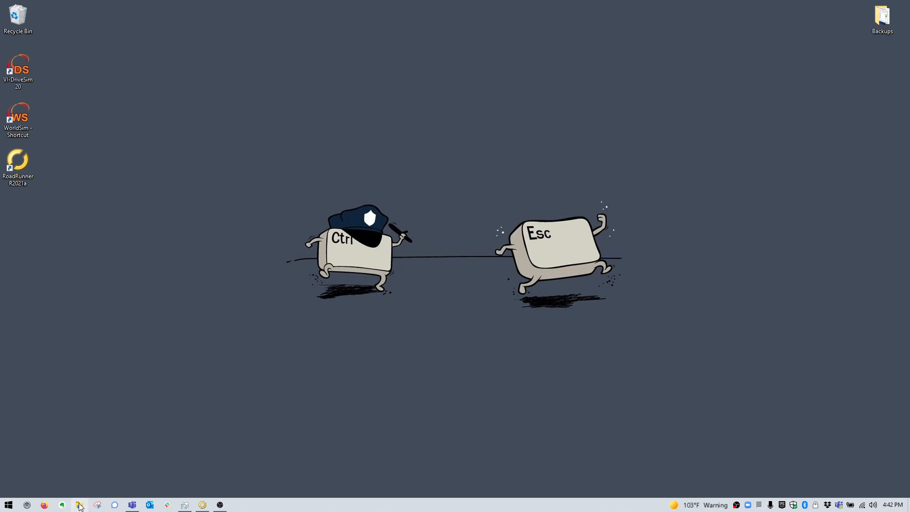
Step: Browse into the VI-grade folder on Local Disk (C:) in File Explorer
left_click(79, 504)
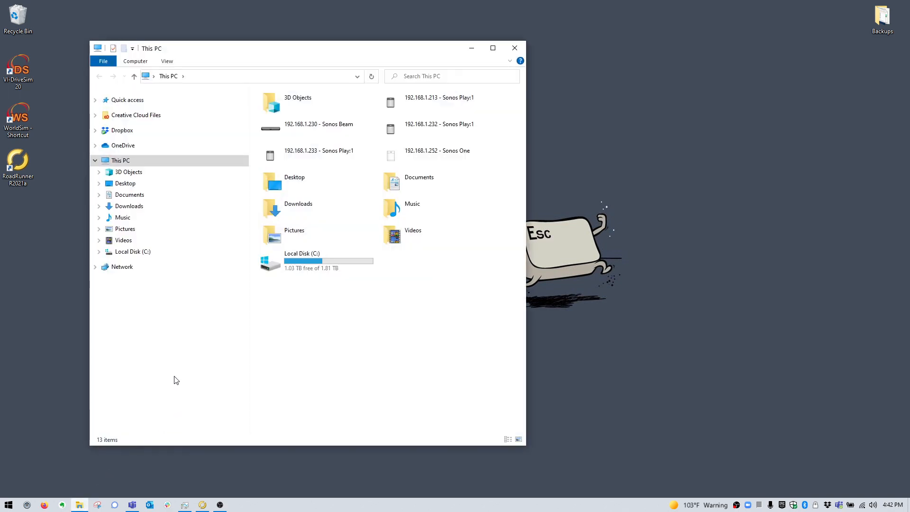
left_click(301, 260)
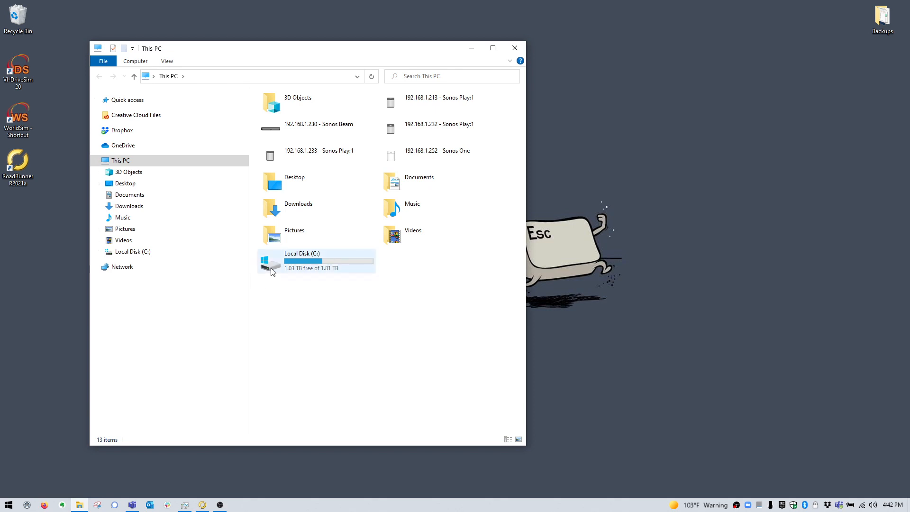
double_click(301, 260)
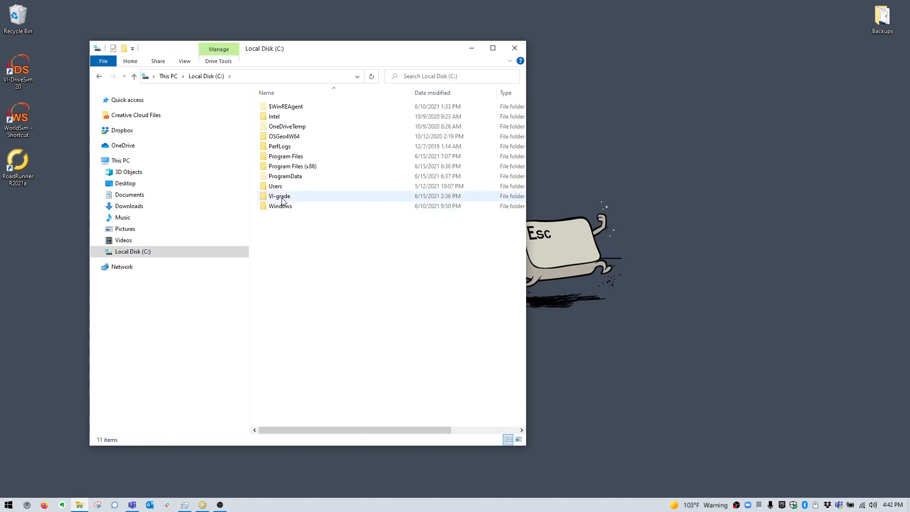
double_click(279, 195)
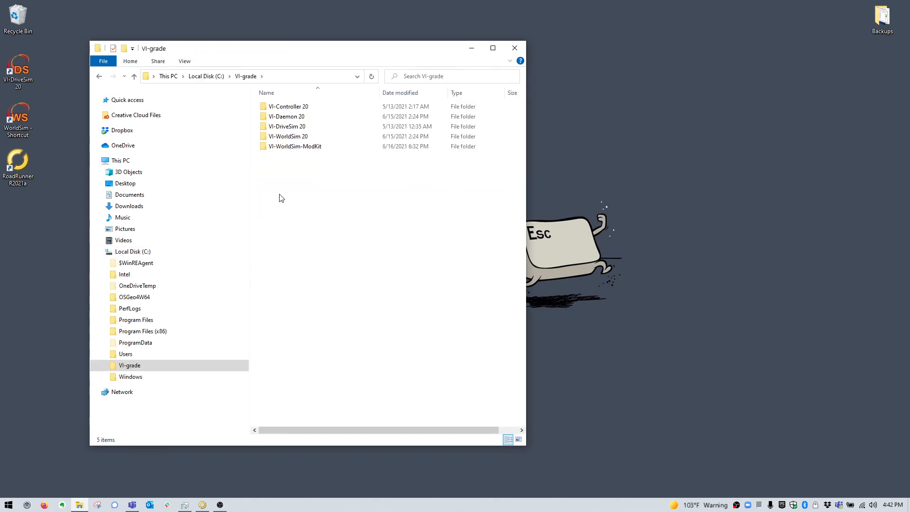
Step: Enter the VI-WorldSim-ModKit folder and select the WorldSimModKit shortcut
left_click(296, 146)
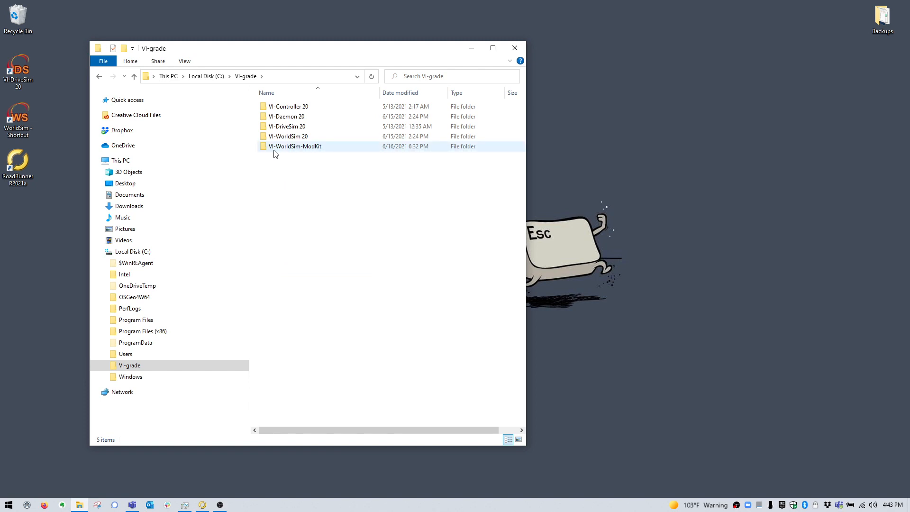
double_click(295, 145)
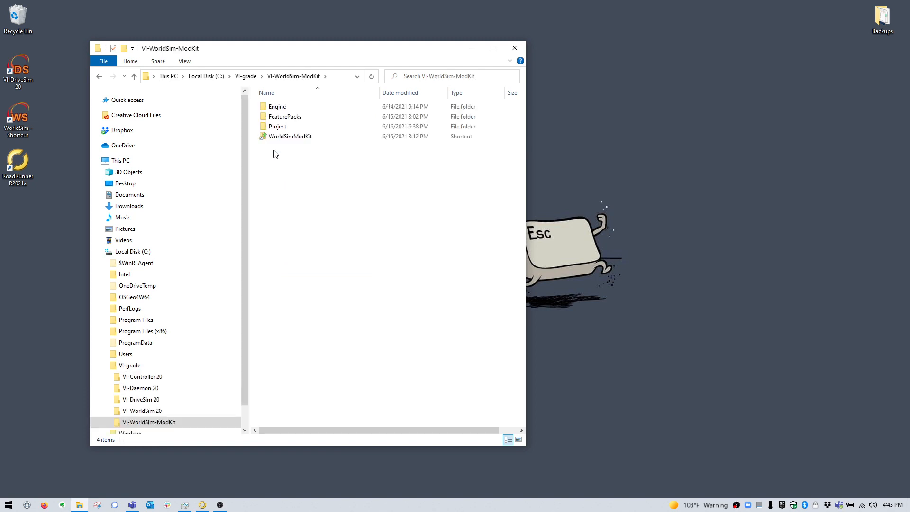
left_click(290, 136)
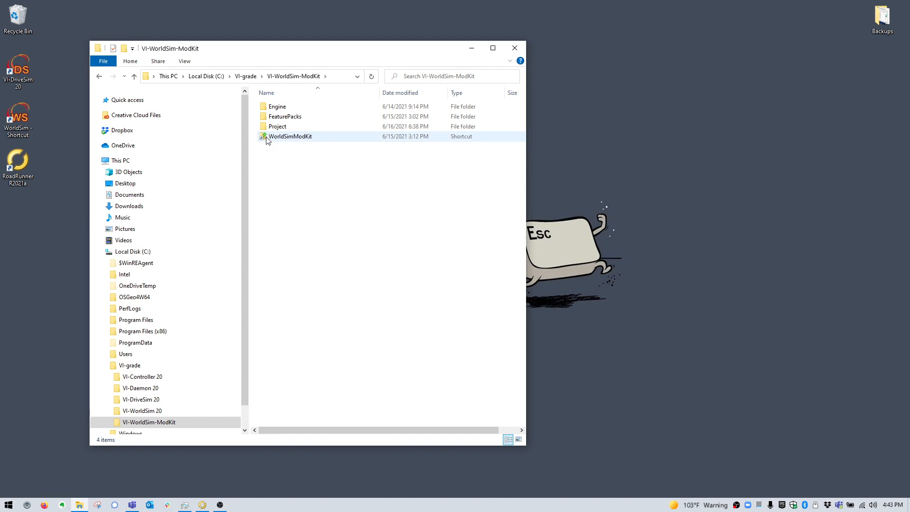
left_click(290, 135)
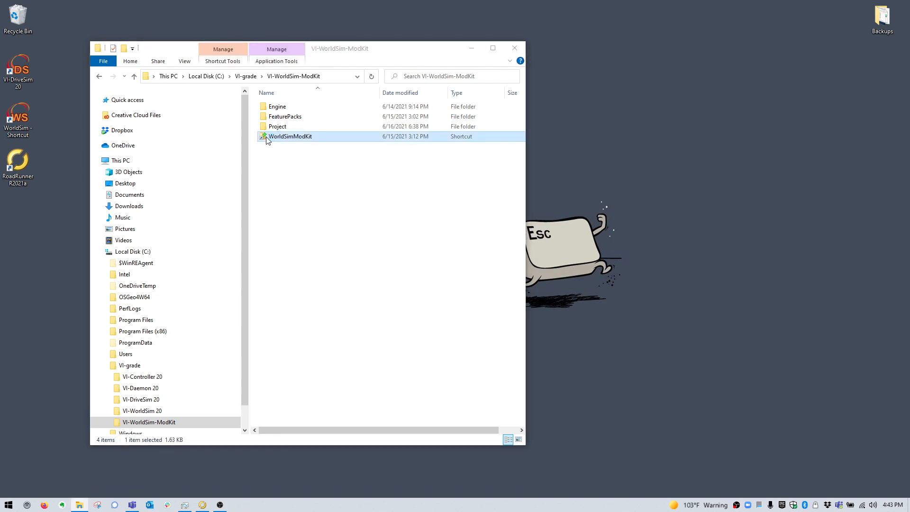
Step: Launch the WorldSimModKit editor so an untitled level opens
double_click(290, 136)
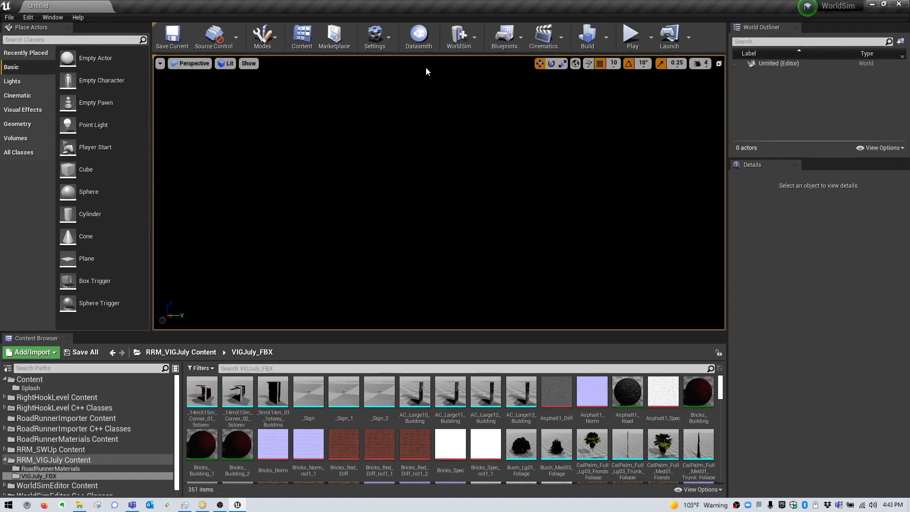
mouse_move(446, 63)
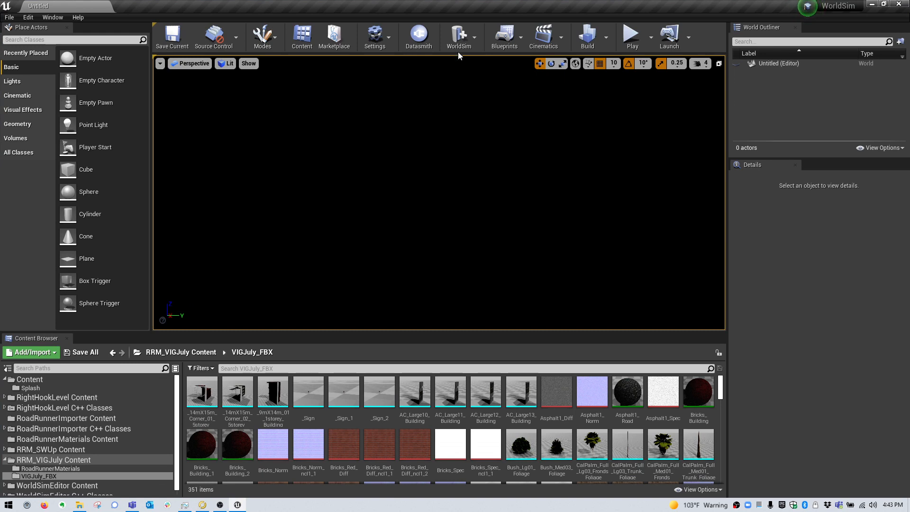
Step: Start Import Scene from RoadRunner and select WorldSimDemo1 in JulyTest Exports
left_click(461, 35)
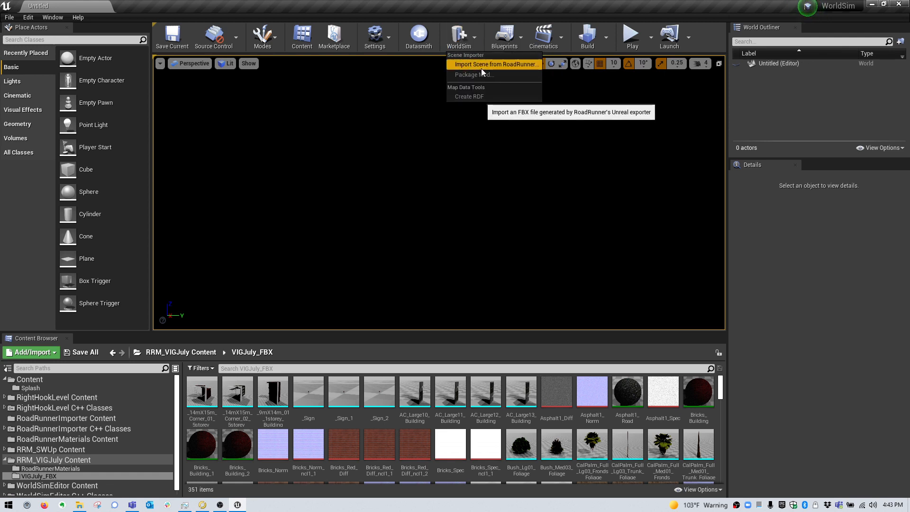
left_click(494, 63)
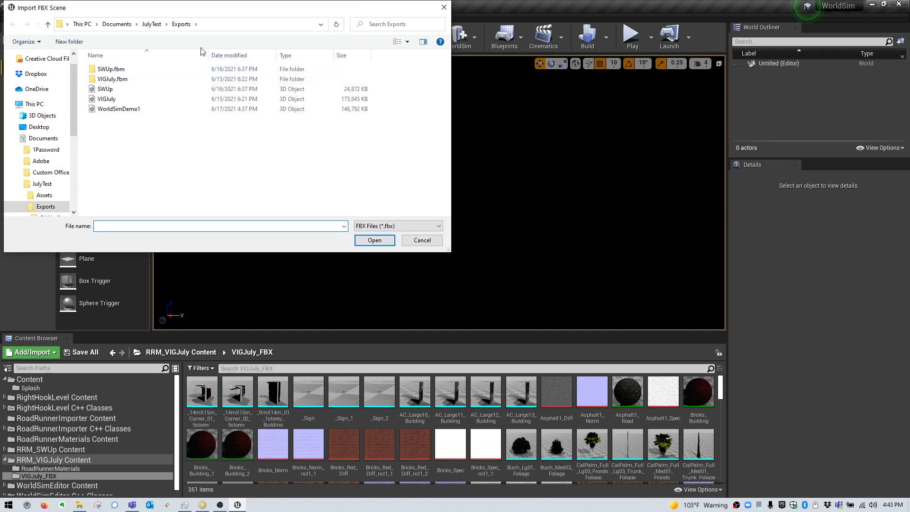
mouse_move(161, 58)
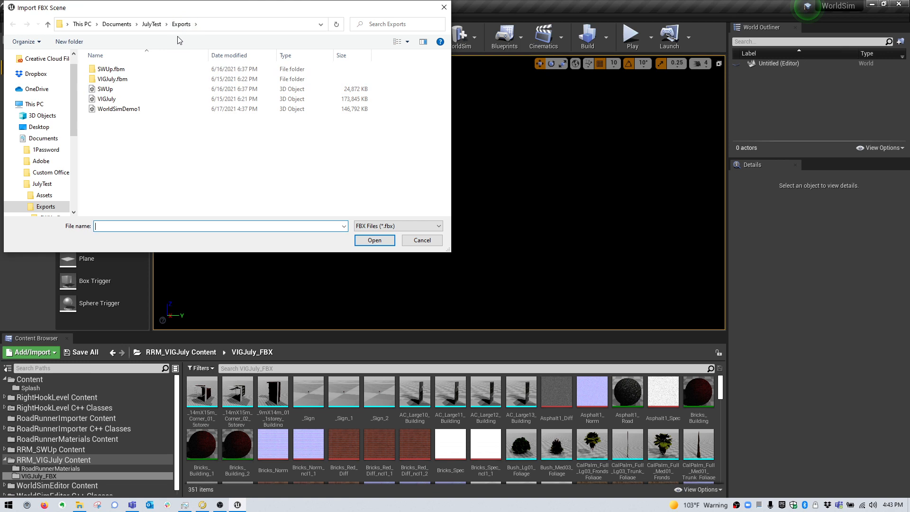
left_click(108, 98)
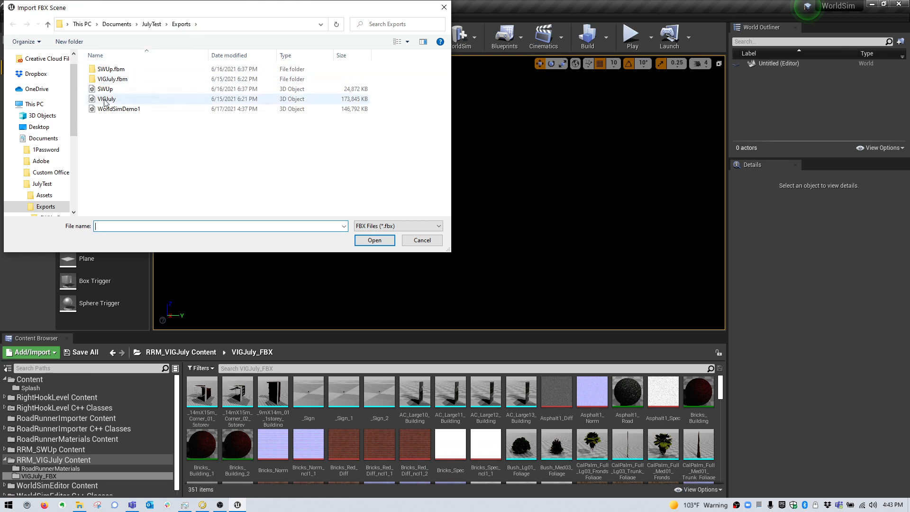
mouse_move(120, 109)
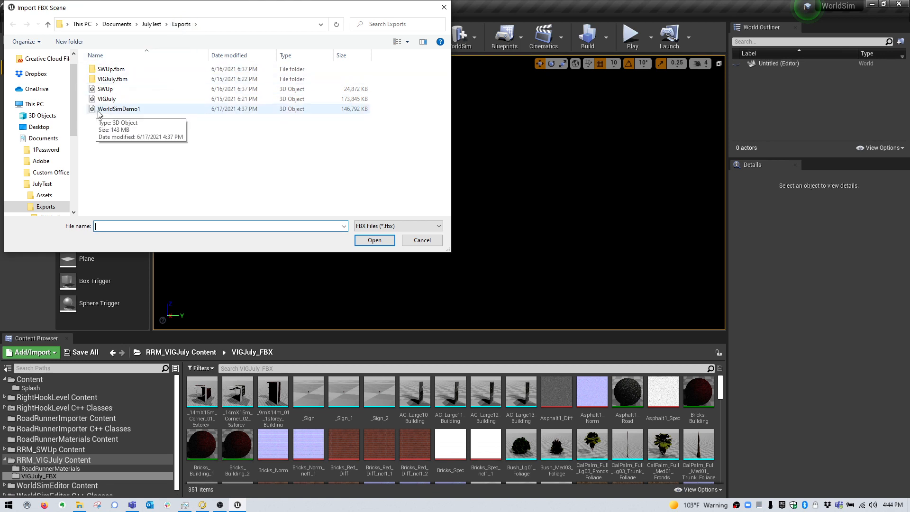
left_click(119, 109)
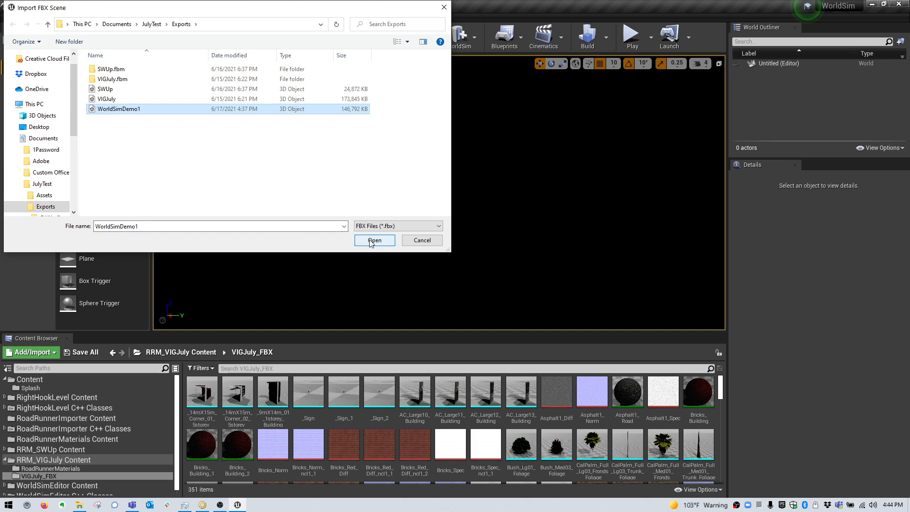
Step: Import WorldSimDemo1 with Package Mod kept on, confirming the FBX scene import options
left_click(374, 239)
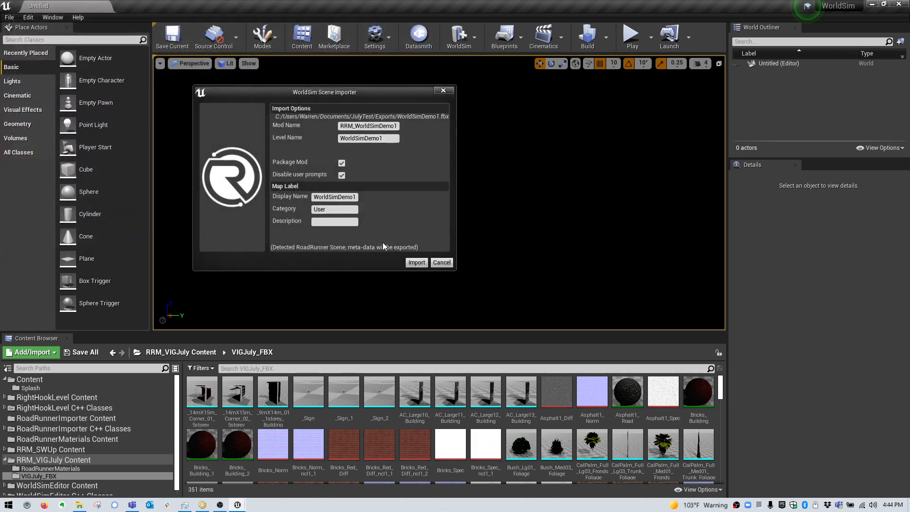
left_click(417, 262)
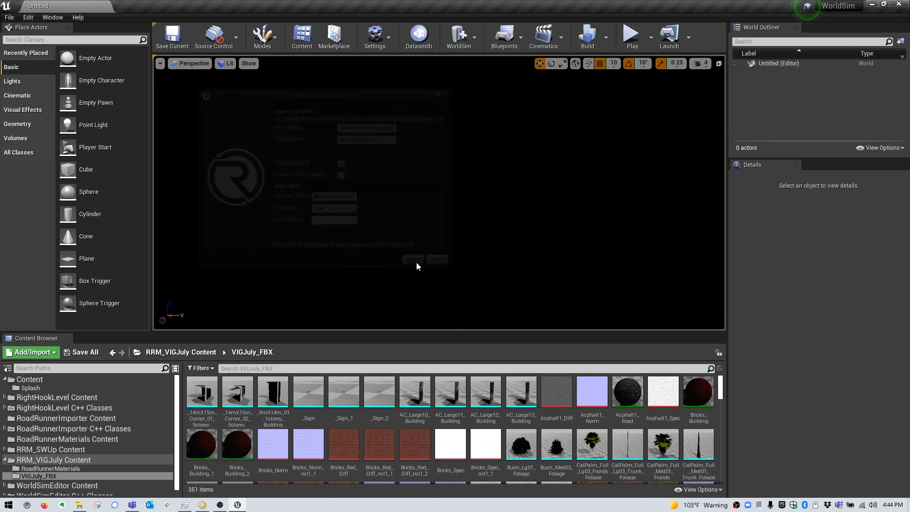
left_click(412, 258)
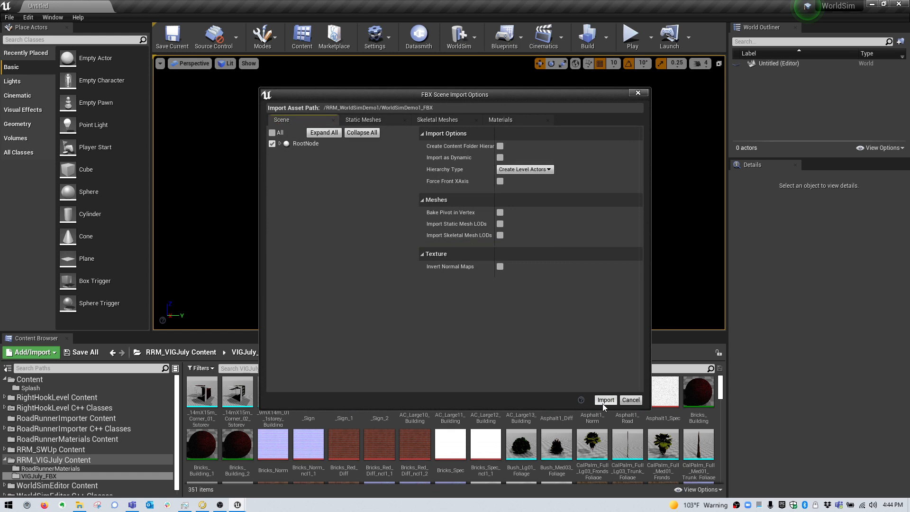
left_click(605, 400)
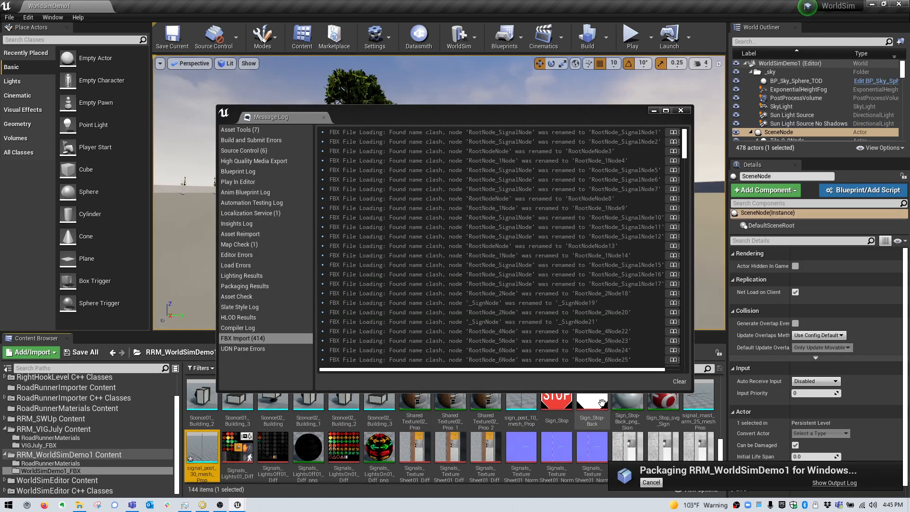
Step: Dismiss the FBX message log and show the RRM_WorldSimDemo1 packaging output log
left_click(680, 110)
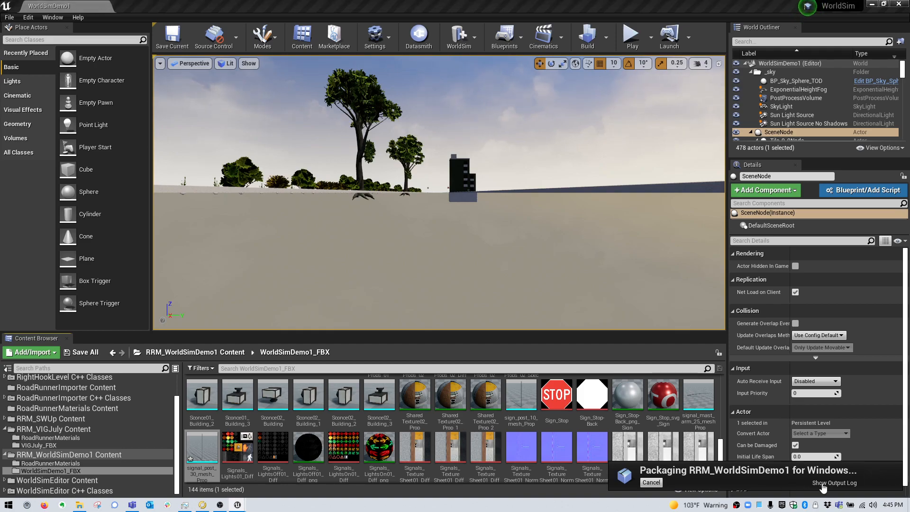
left_click(834, 482)
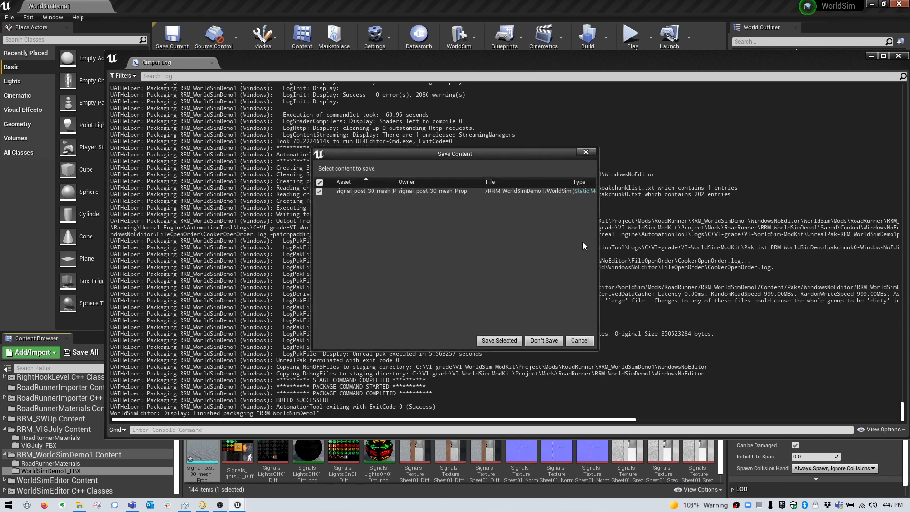
mouse_move(543, 340)
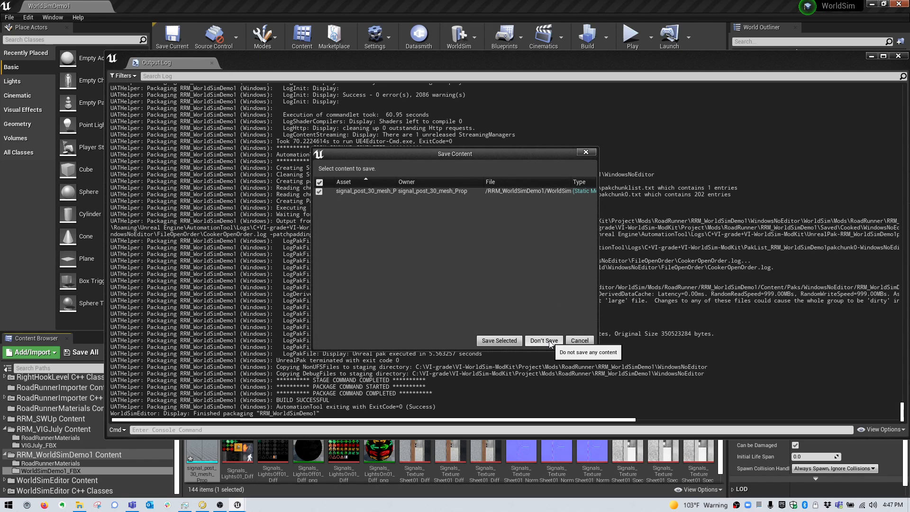